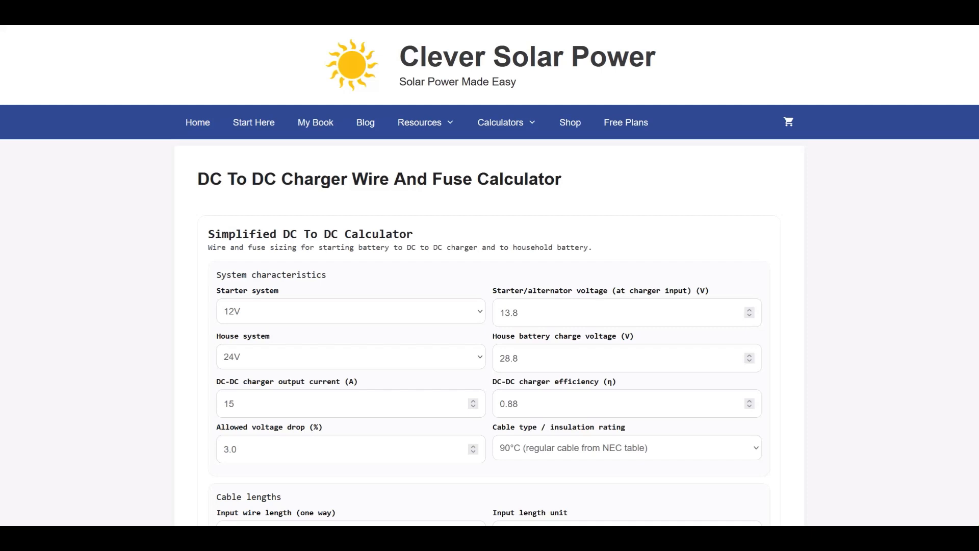
Step: Load the example system: 12V to 12V, 30 A charger, 105°C cable, 15/6 ft lengths
scroll(down, 3)
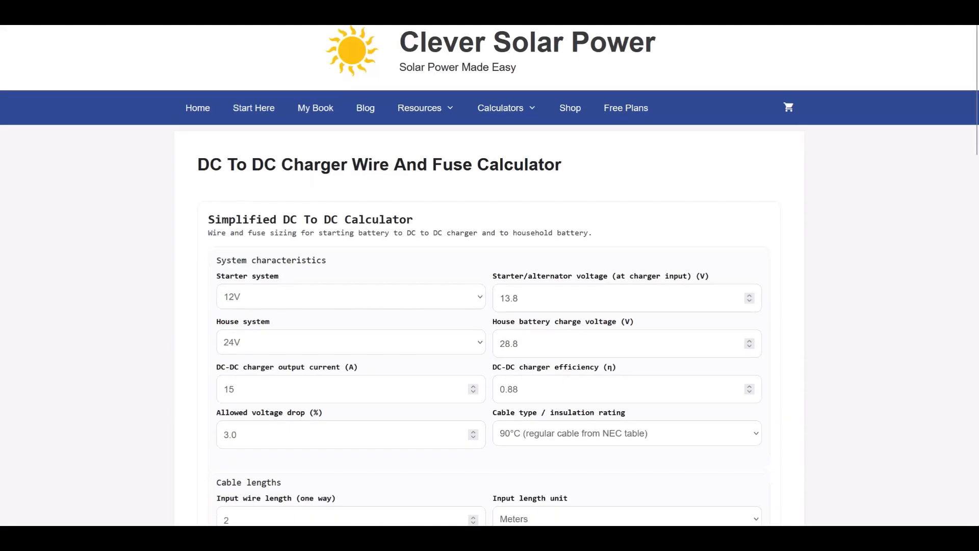
scroll(down, 3)
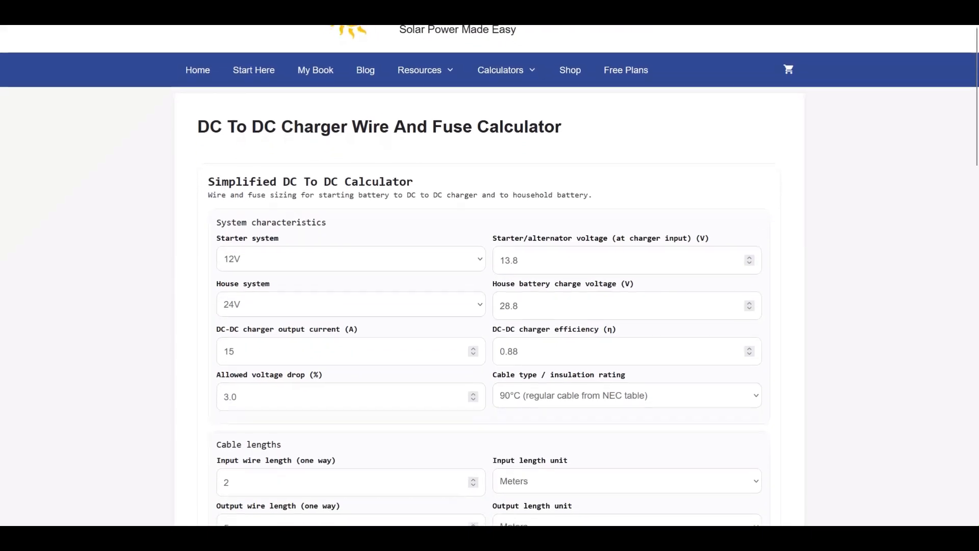
scroll(down, 3)
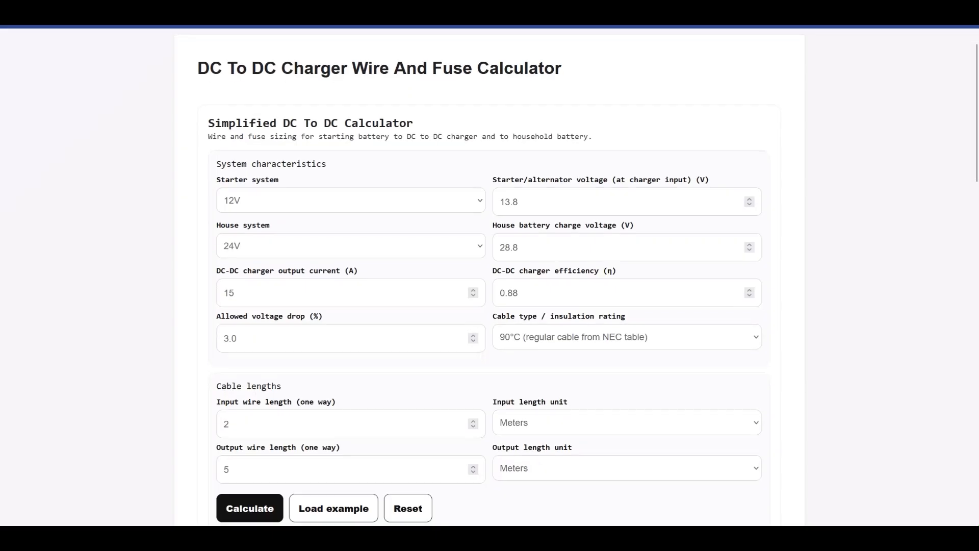
click(333, 508)
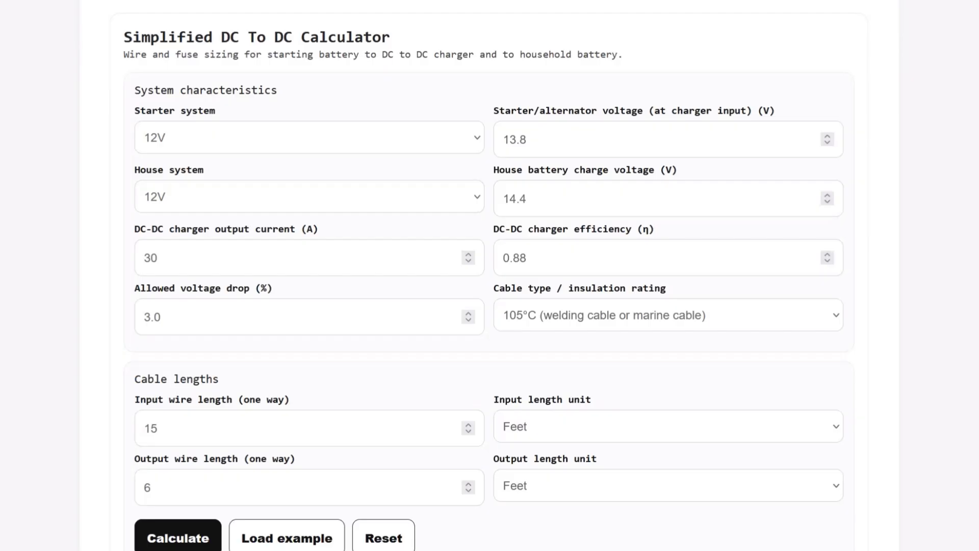
Step: Calculate to get 25 mm² input wire with 50 A fuse and 6 mm² output wire with 40 A fuse
click(177, 534)
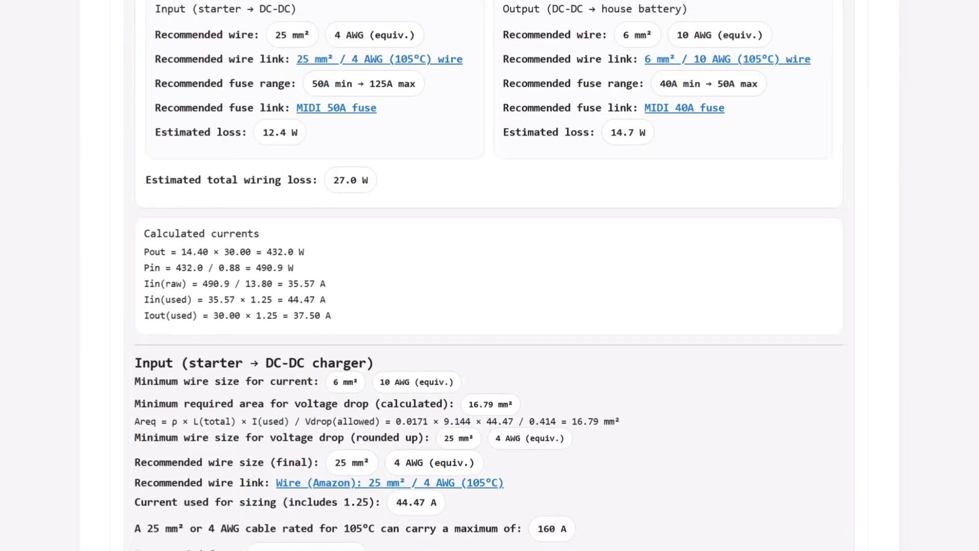
scroll(up, 3)
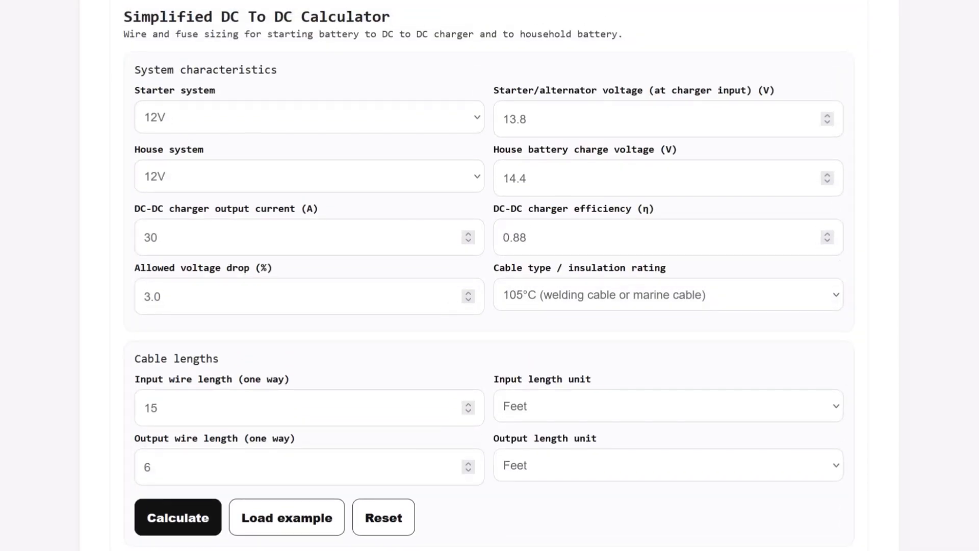
click(307, 117)
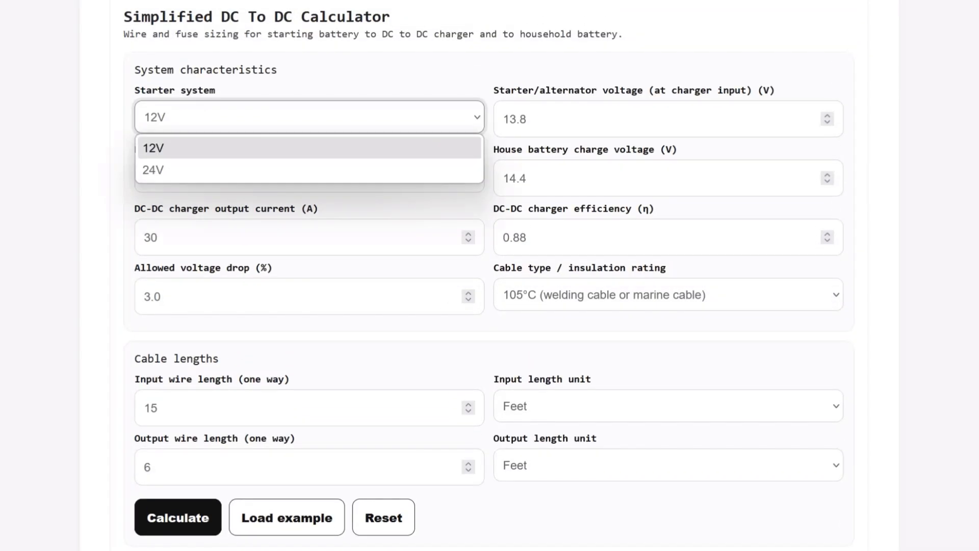
click(153, 148)
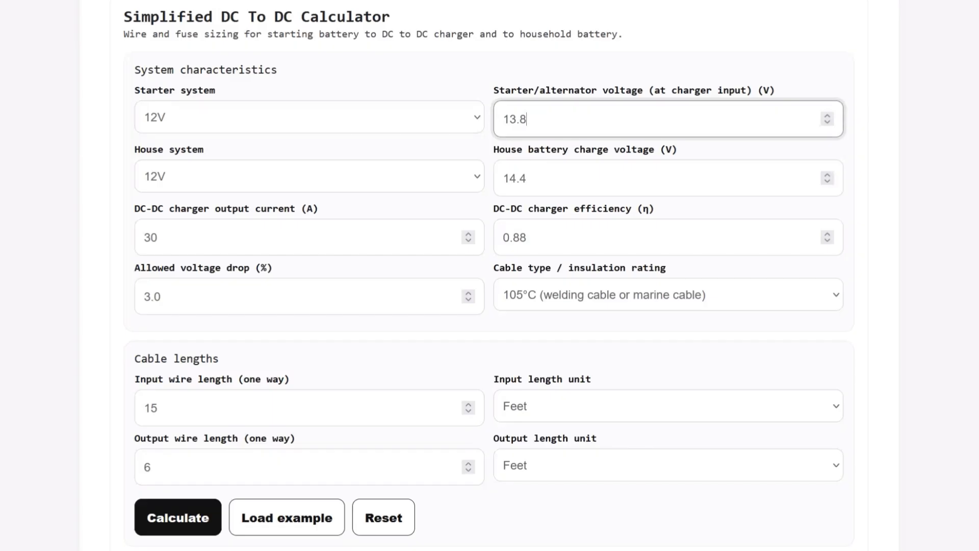
click(309, 176)
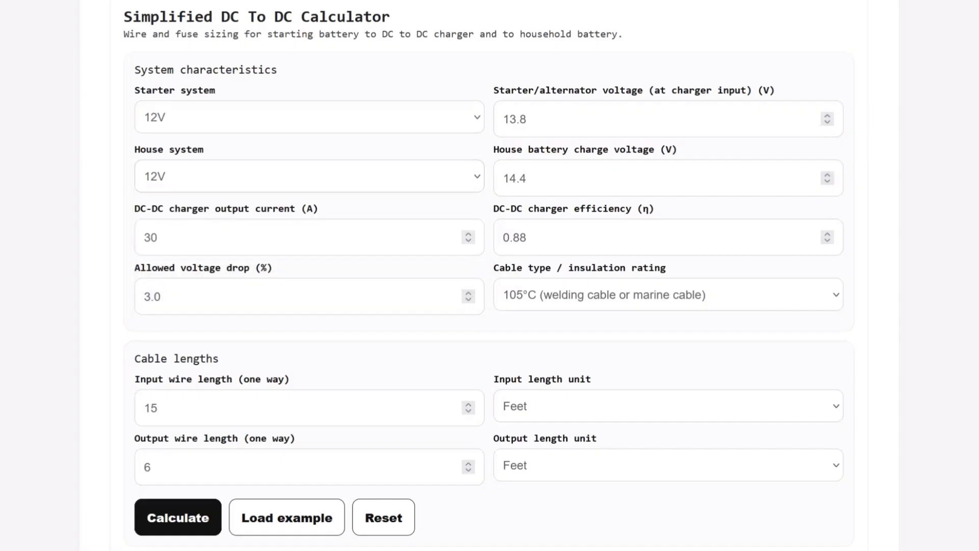
click(667, 178)
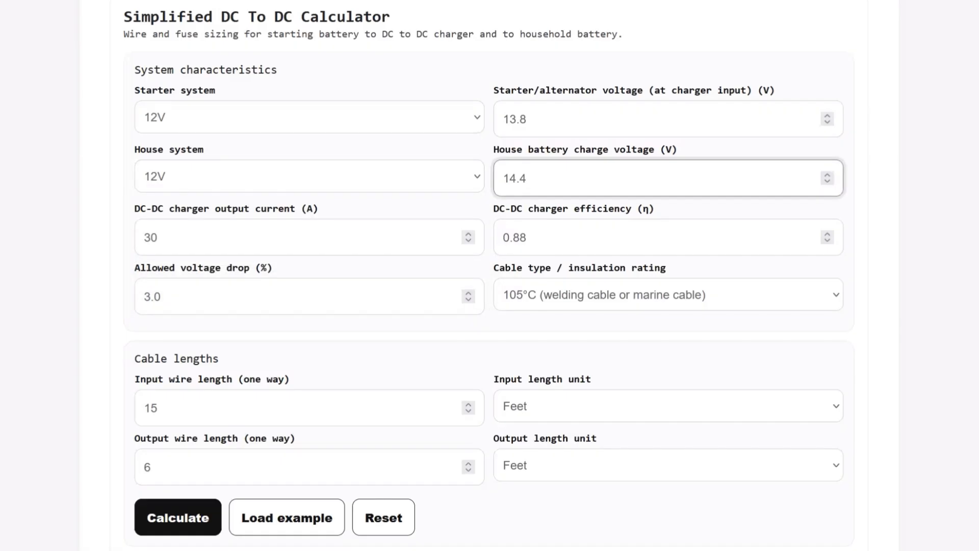
click(308, 175)
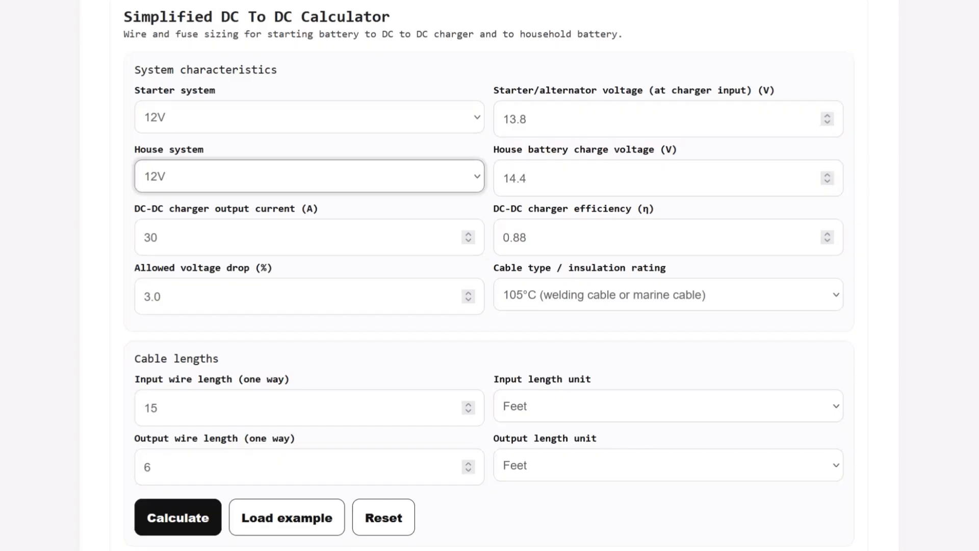
click(300, 237)
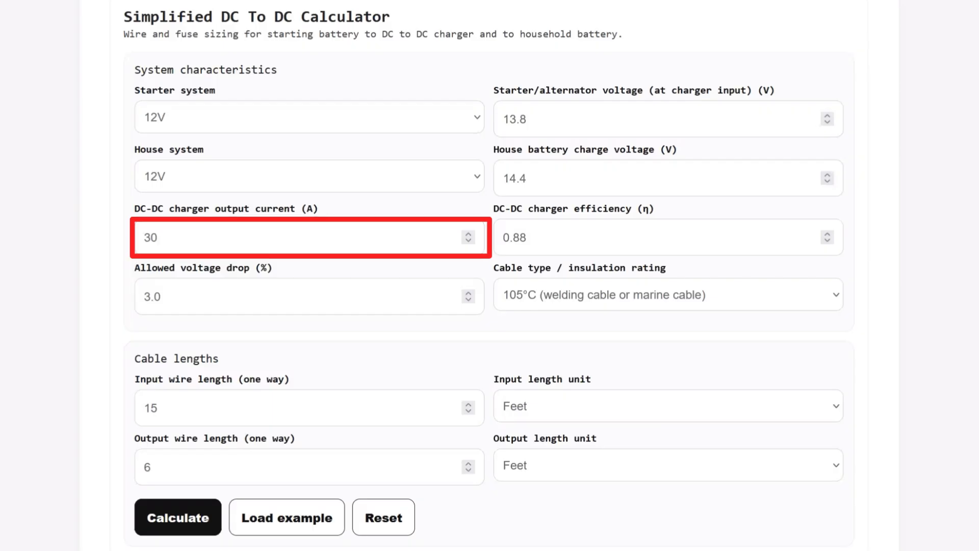
click(662, 237)
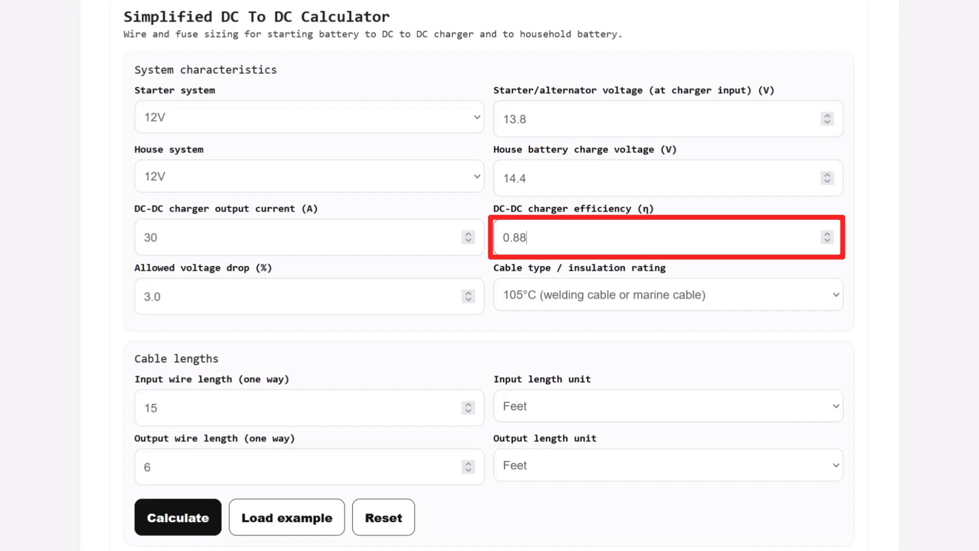
click(308, 295)
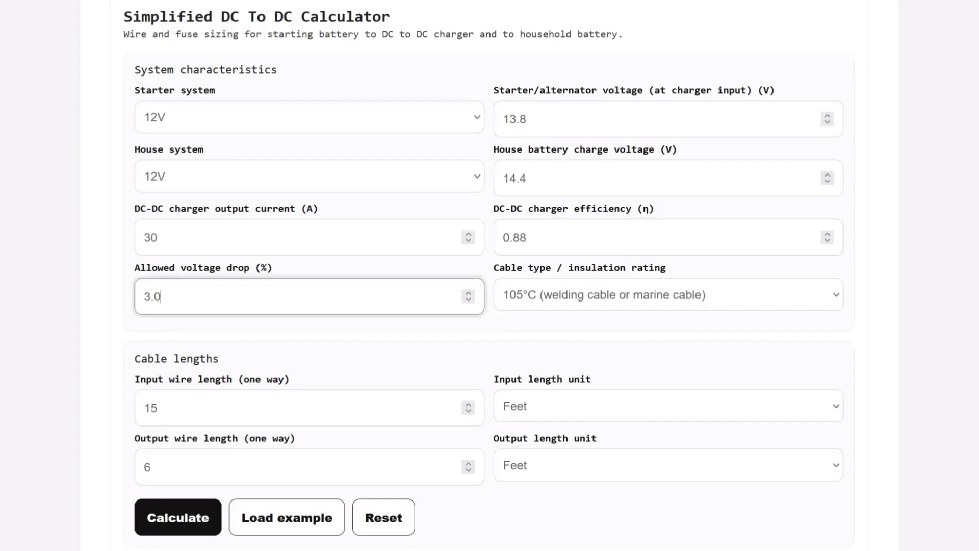
click(308, 295)
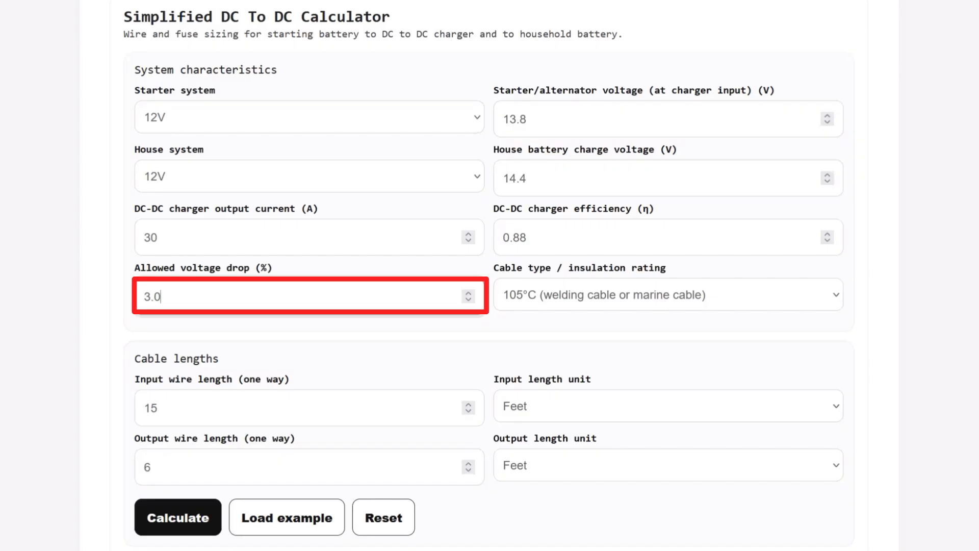
click(668, 294)
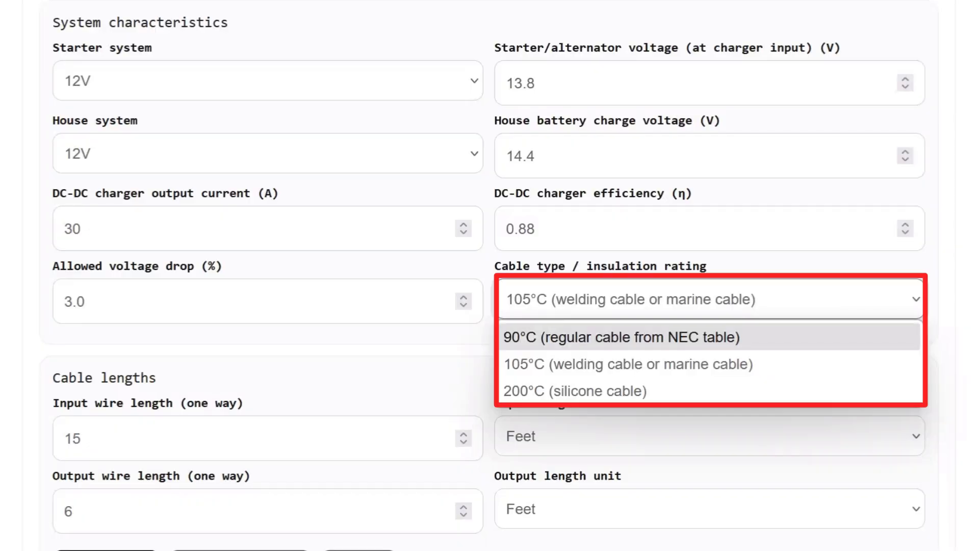
mouse_move(708, 364)
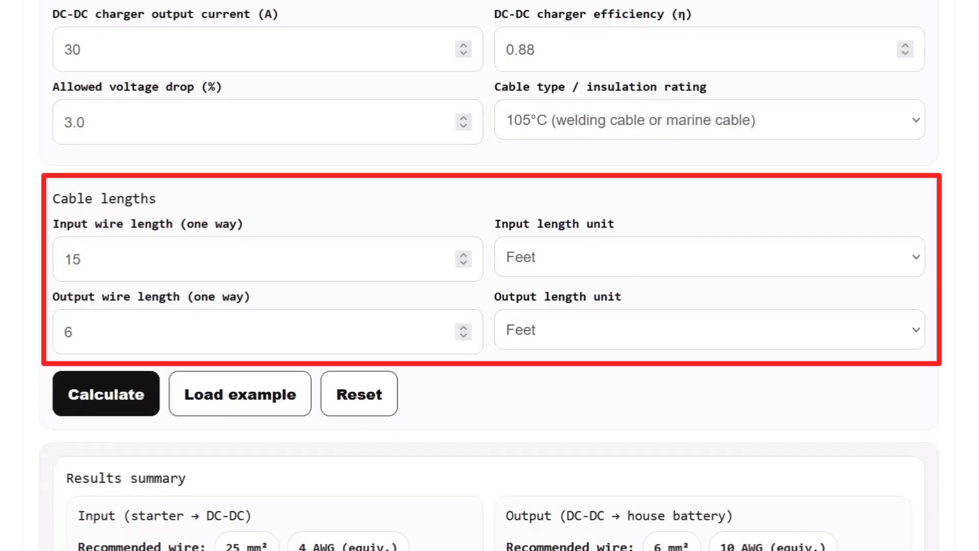
click(709, 256)
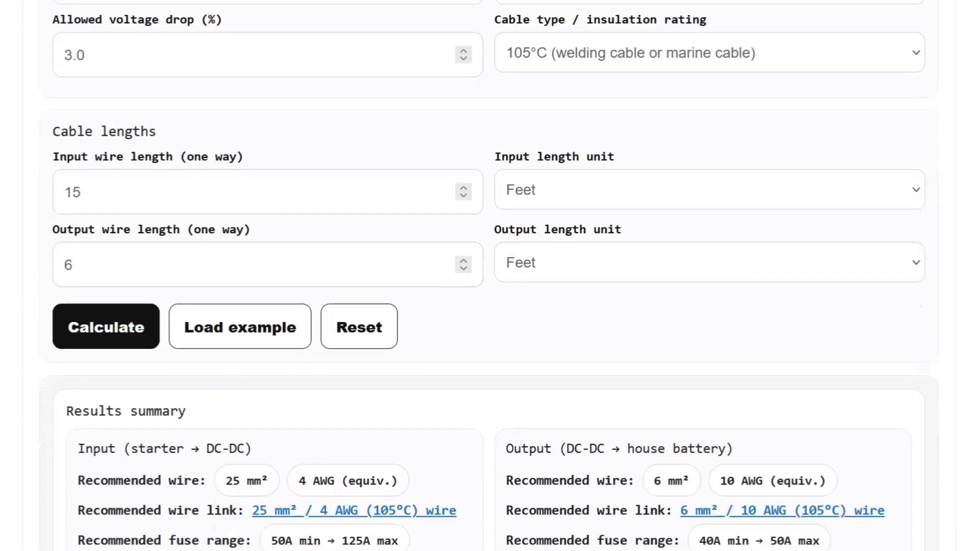
scroll(down, 3)
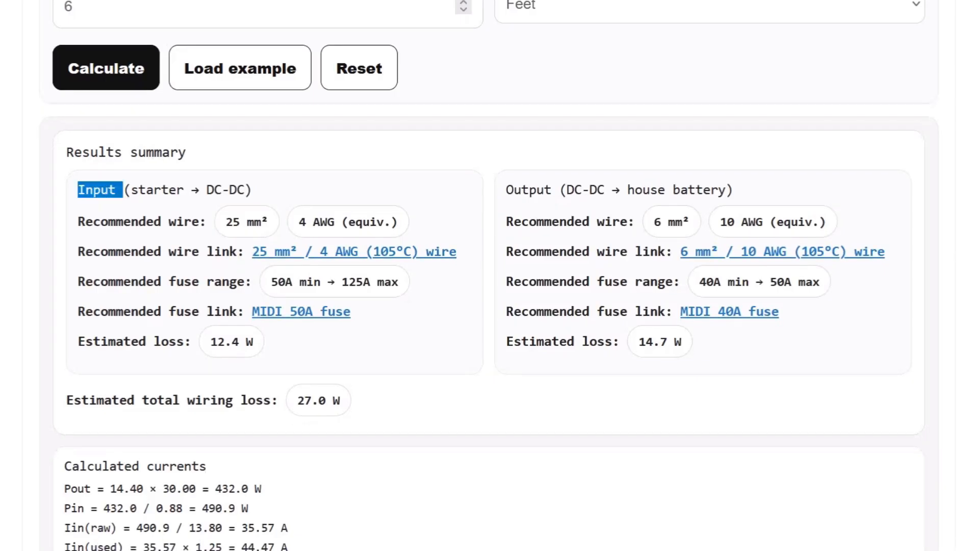
scroll(down, 3)
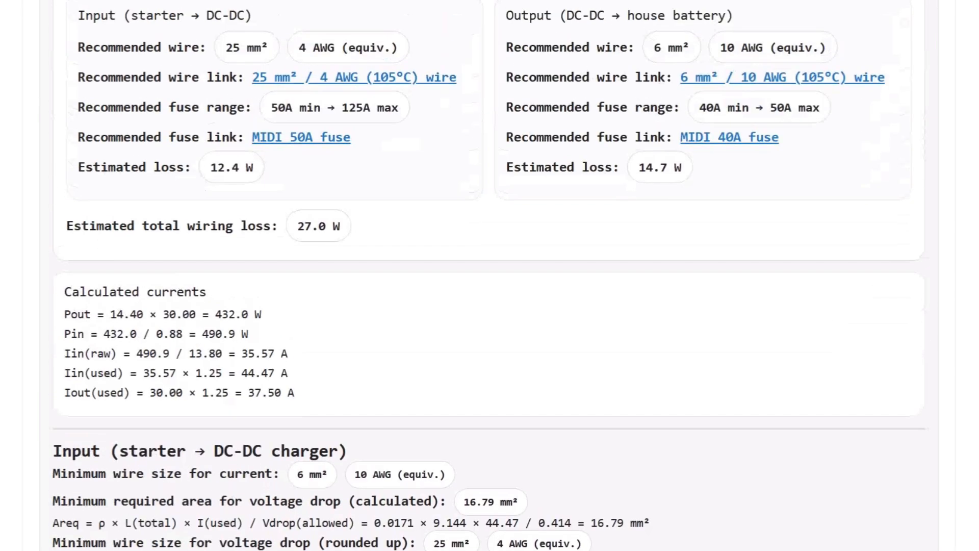
scroll(down, 3)
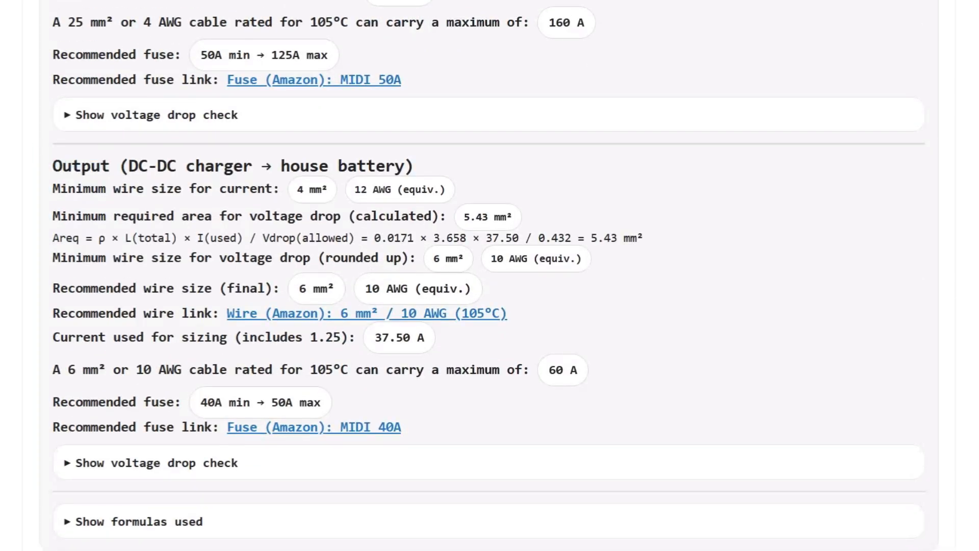
scroll(down, 3)
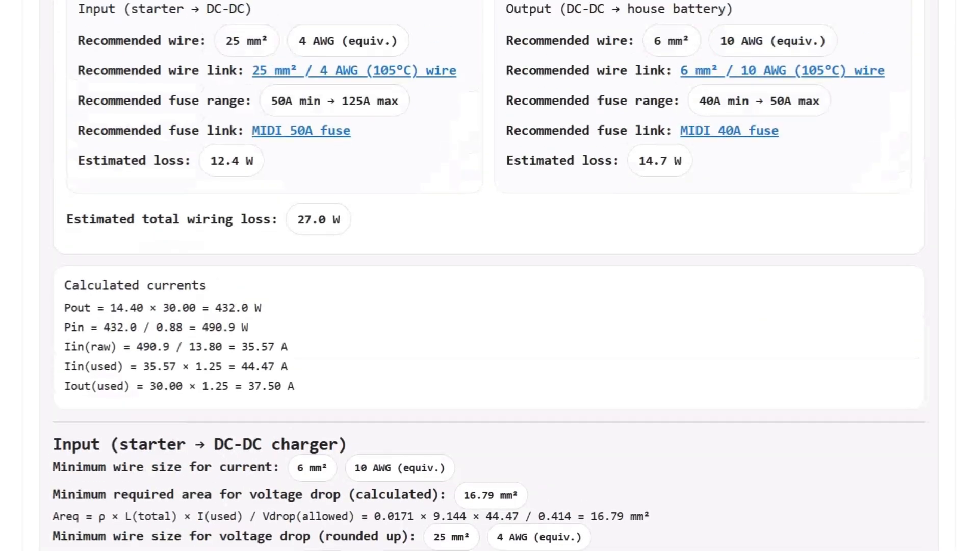
scroll(down, 3)
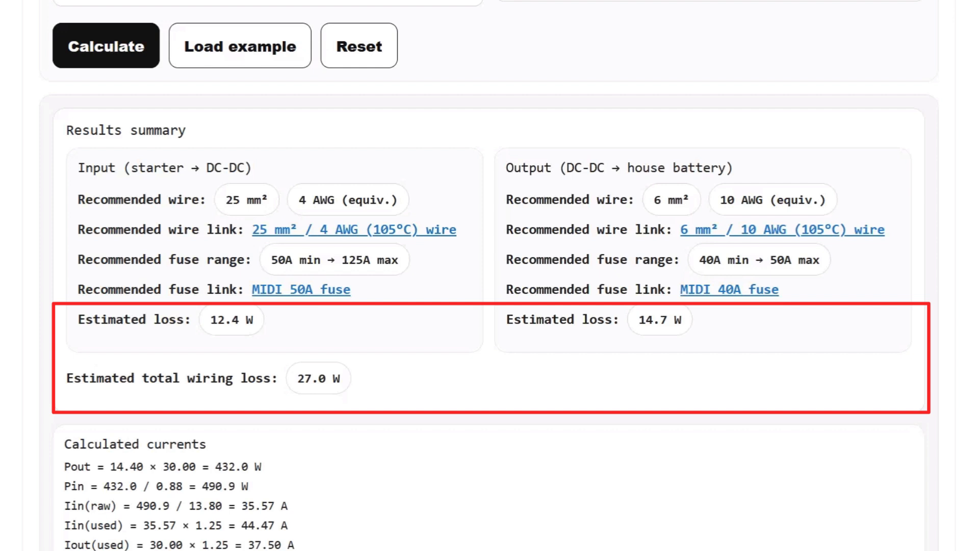
scroll(down, 3)
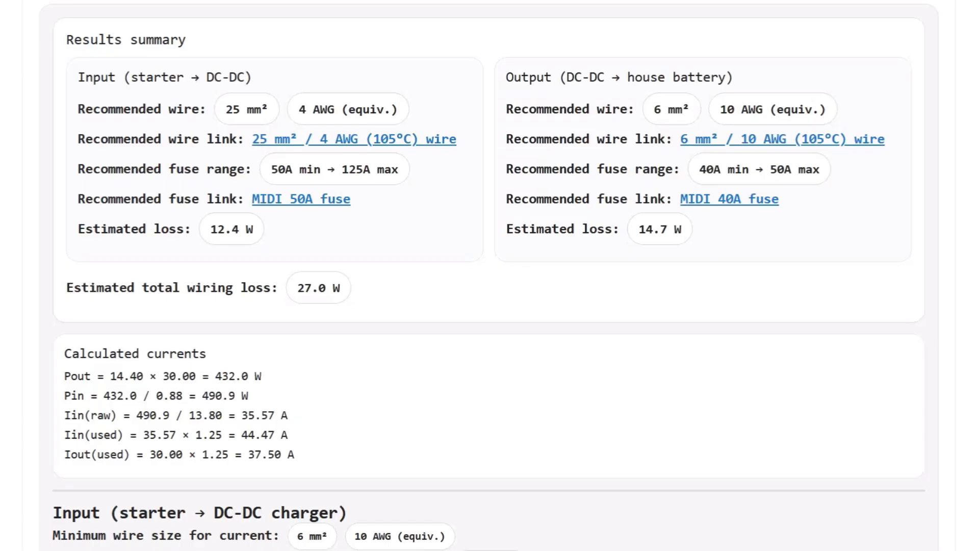
scroll(down, 3)
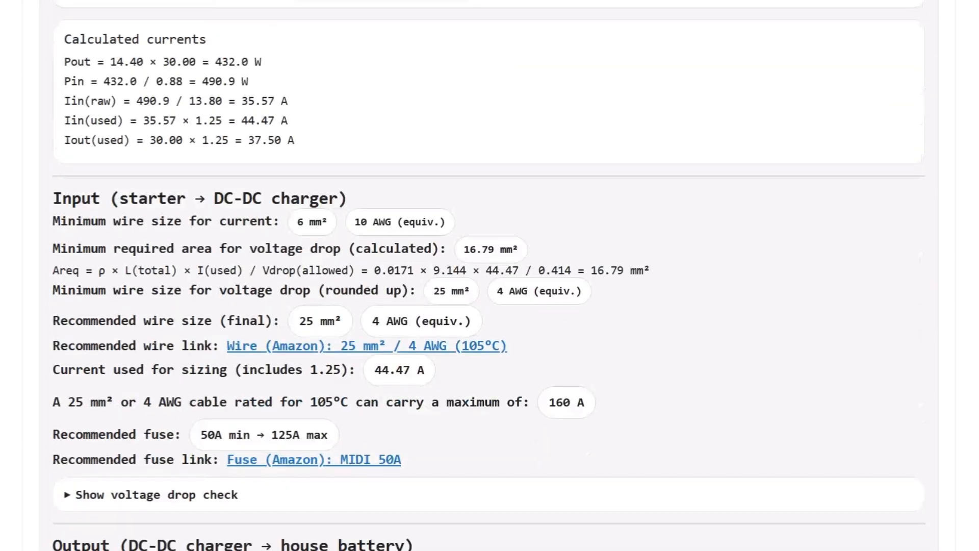
scroll(down, 3)
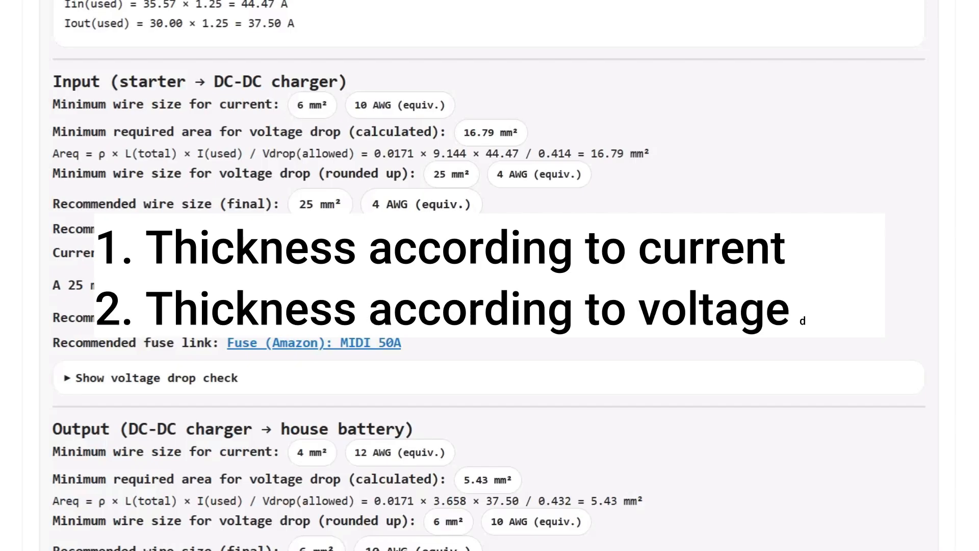
text(drop)
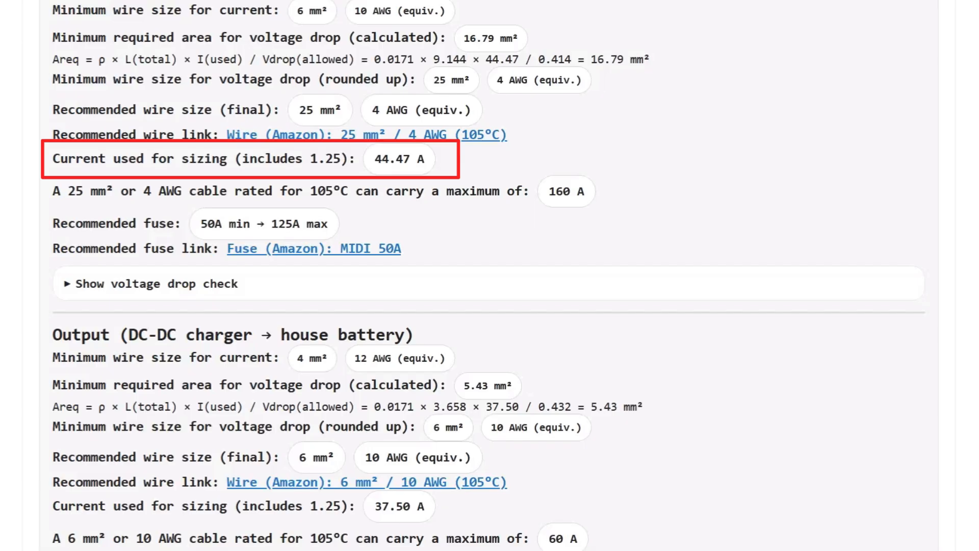
click(249, 158)
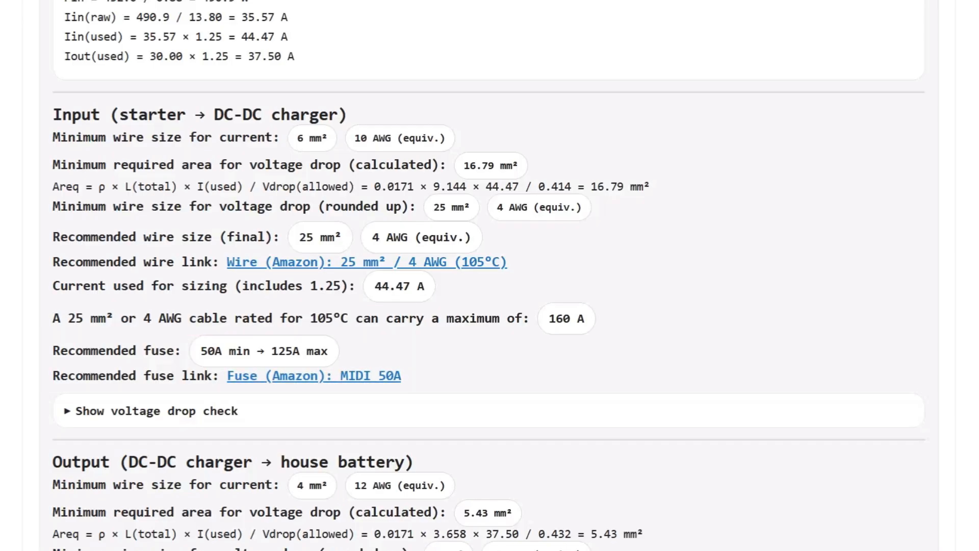
Step: Expand the input voltage drop check showing 0.278 V (2.02%) drop and 13.52 V at load
click(150, 410)
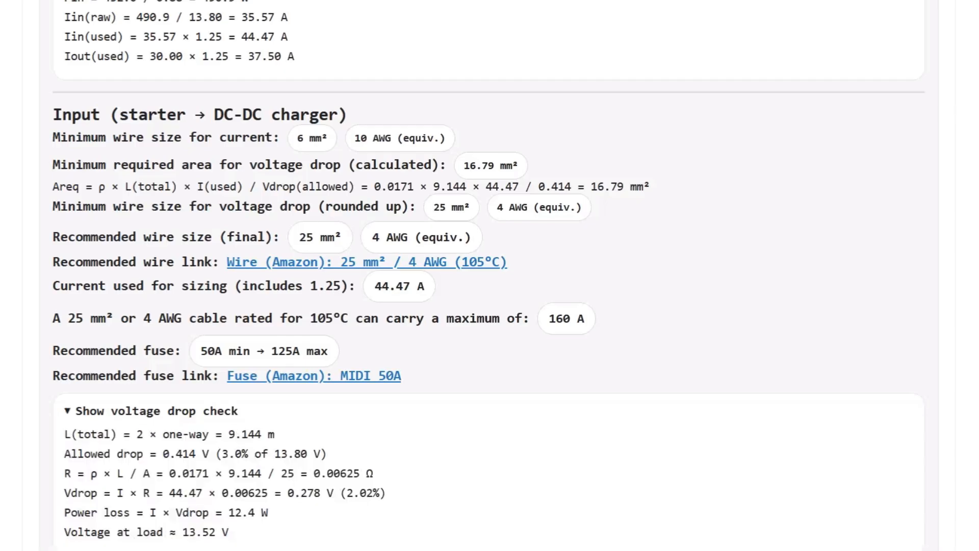
scroll(down, 3)
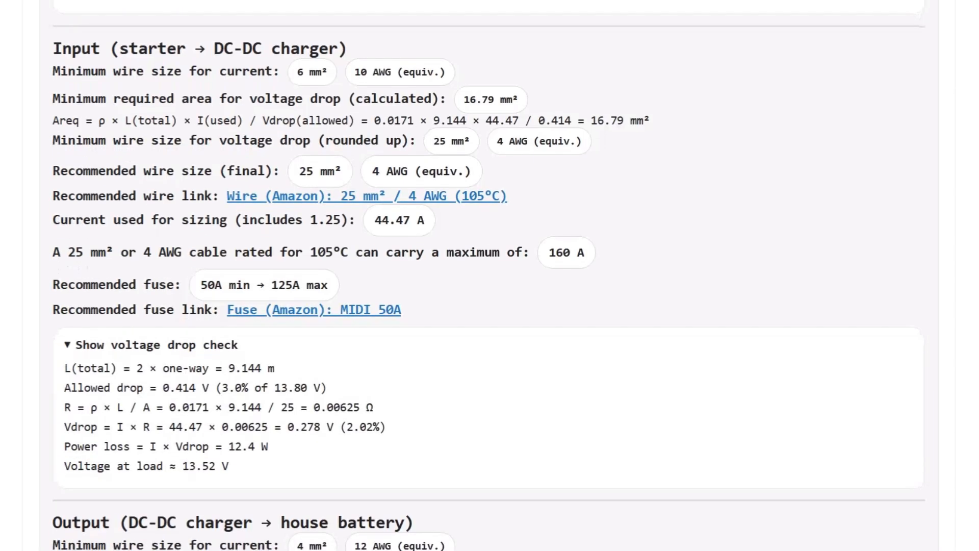
scroll(down, 3)
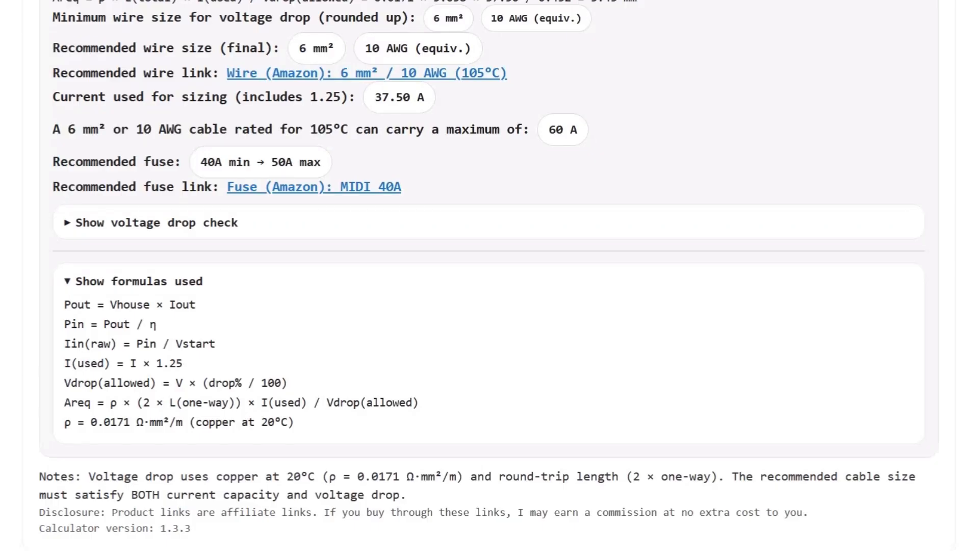
scroll(down, 3)
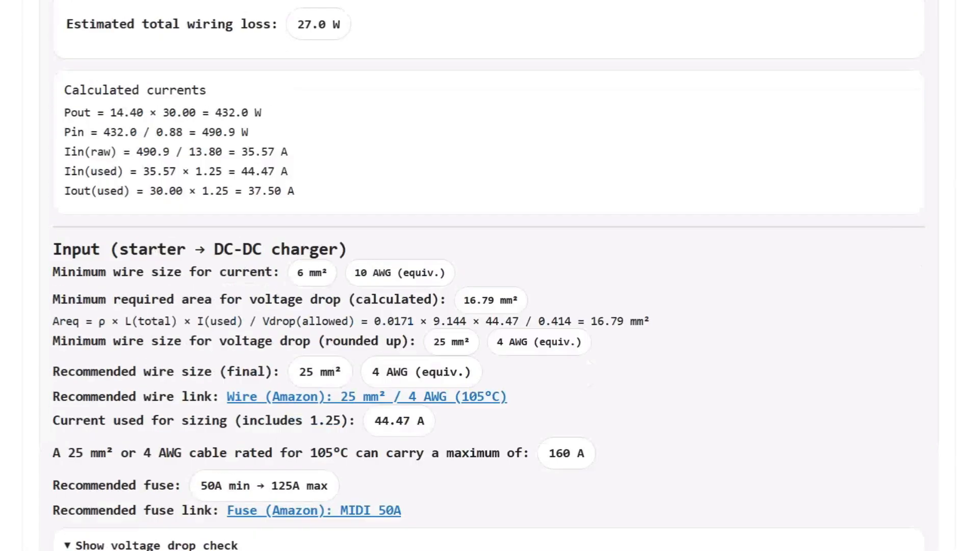
Step: Set the house system to 24V, charger output to 15 A and cable rating to 90°C
scroll(up, 3)
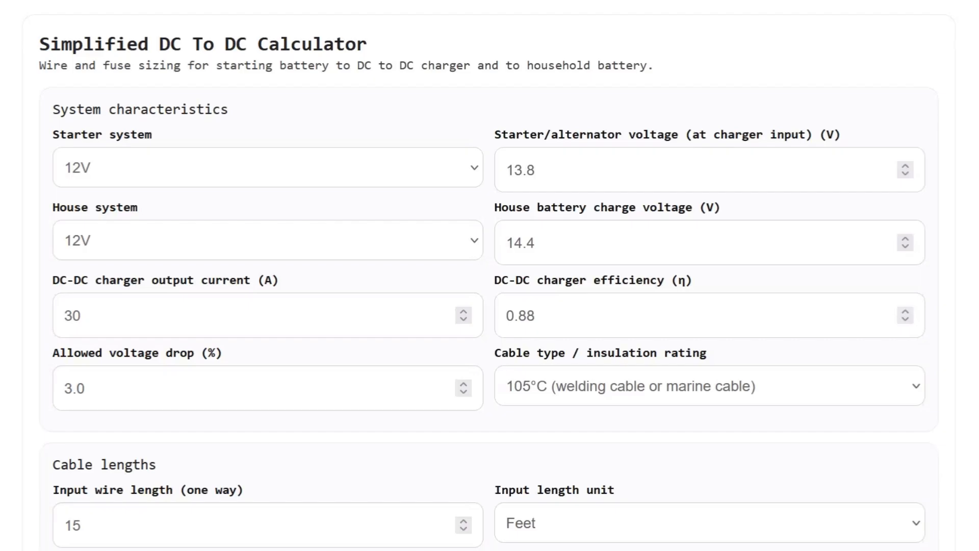
click(267, 240)
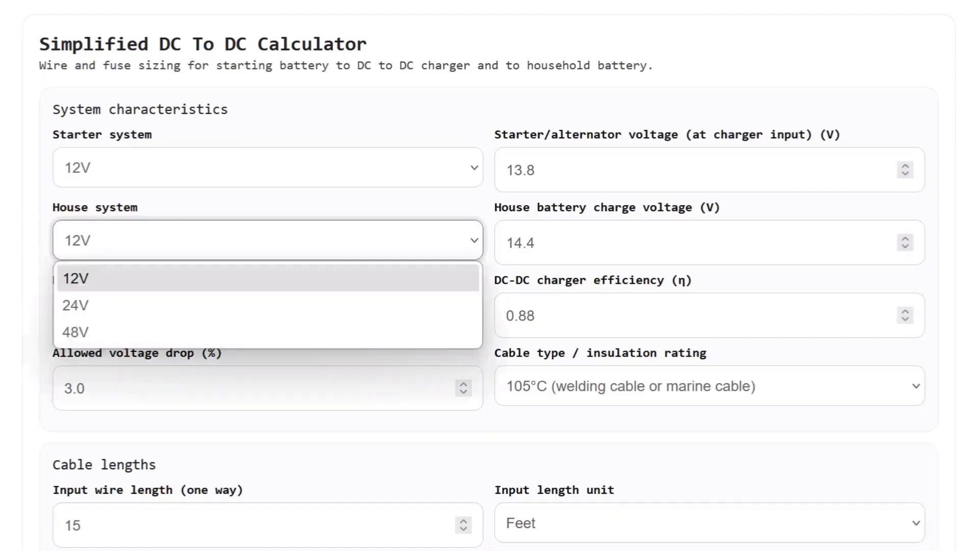
click(75, 305)
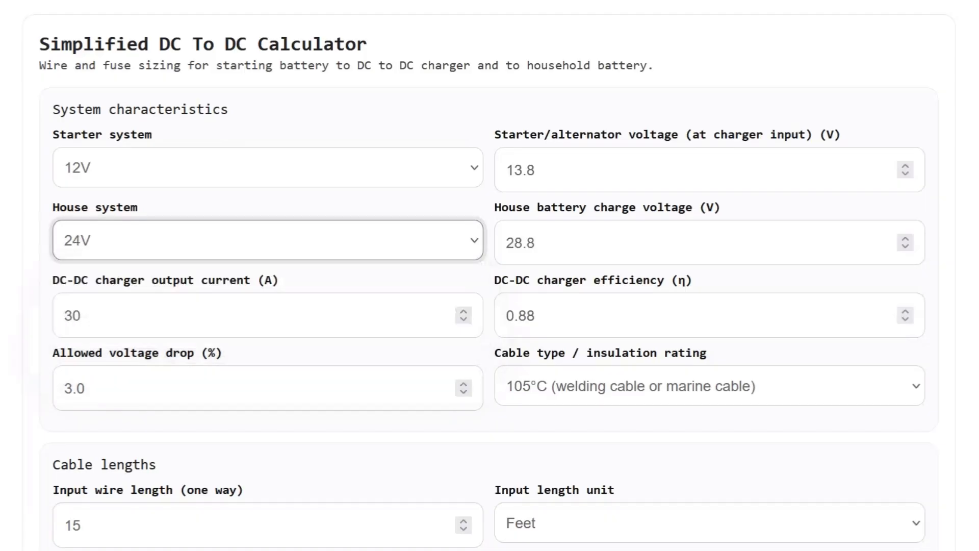
text(15)
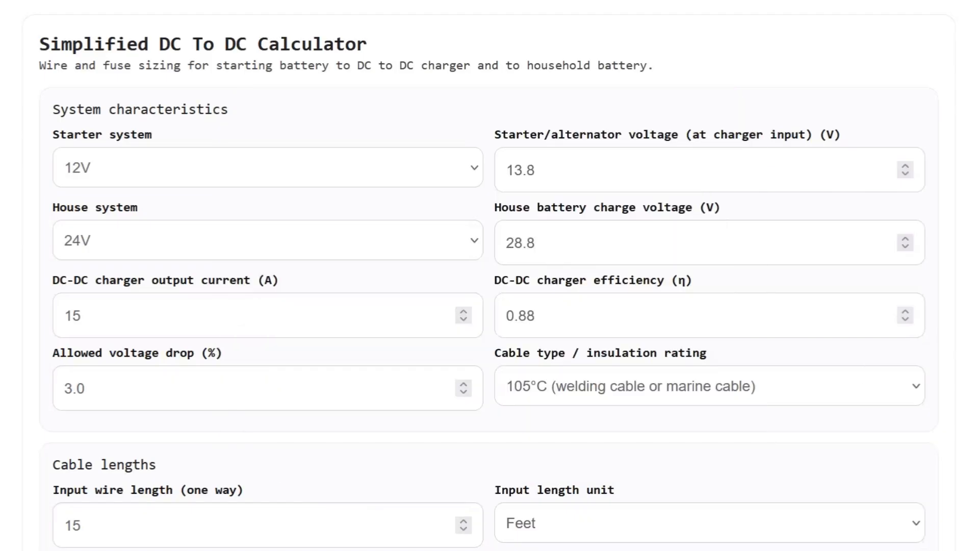
click(709, 386)
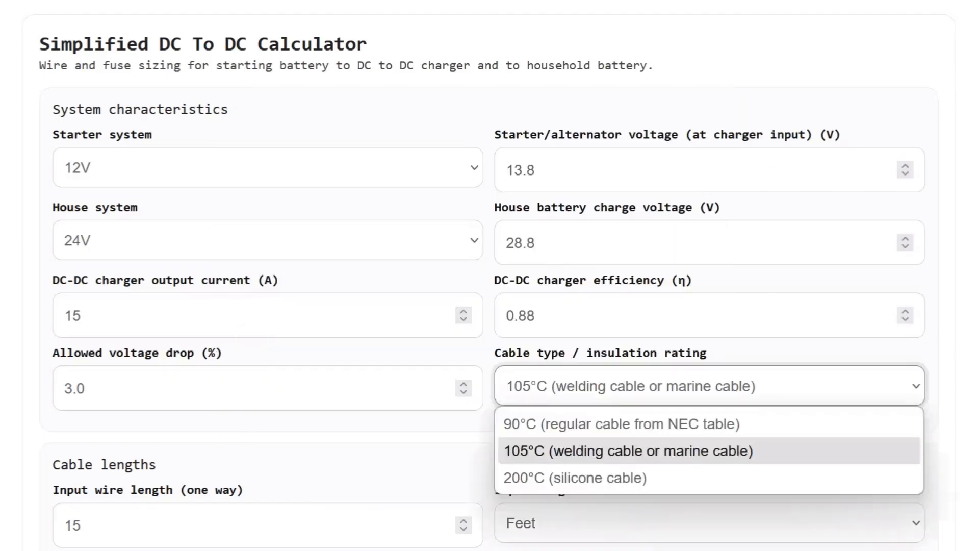
click(624, 424)
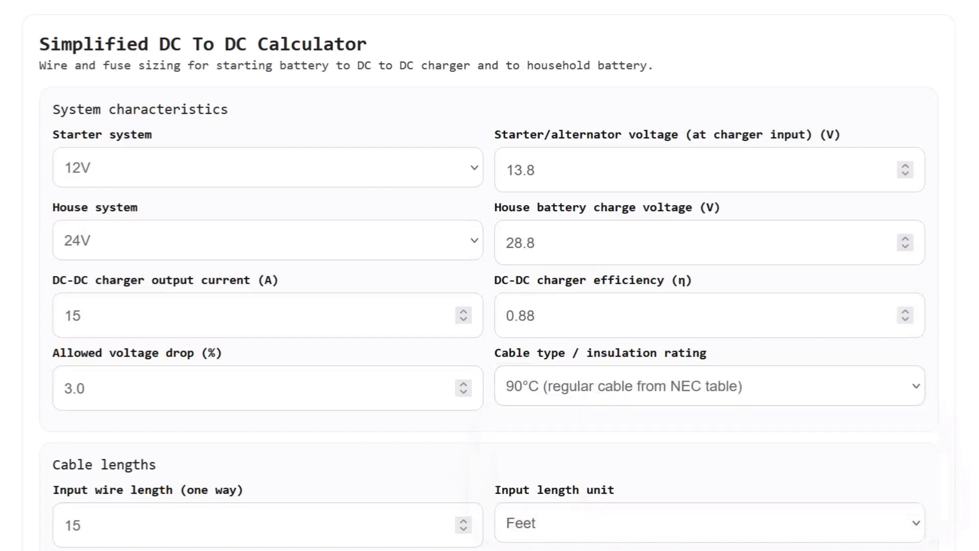
Step: Switch both lengths to meters with 2 m input and 5 m output, then recalculate
scroll(down, 3)
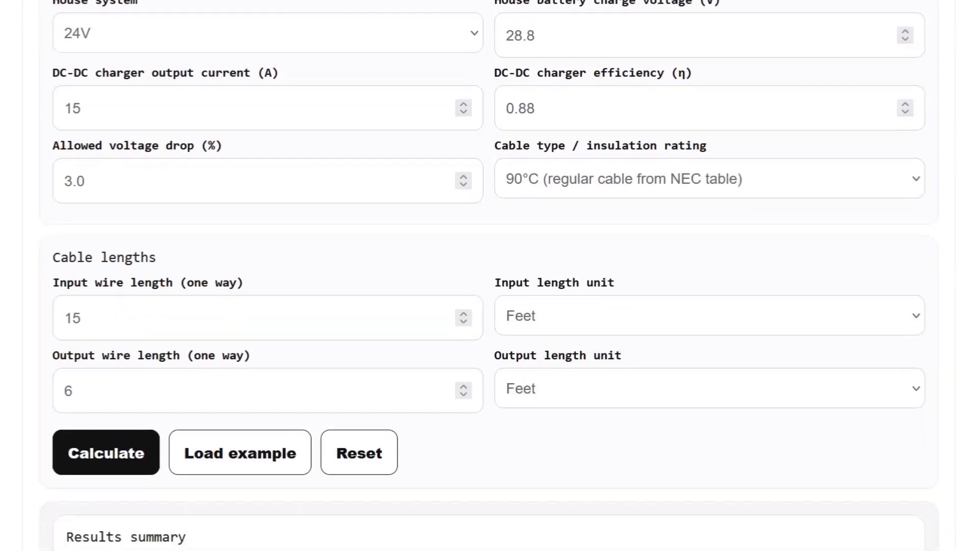
click(709, 315)
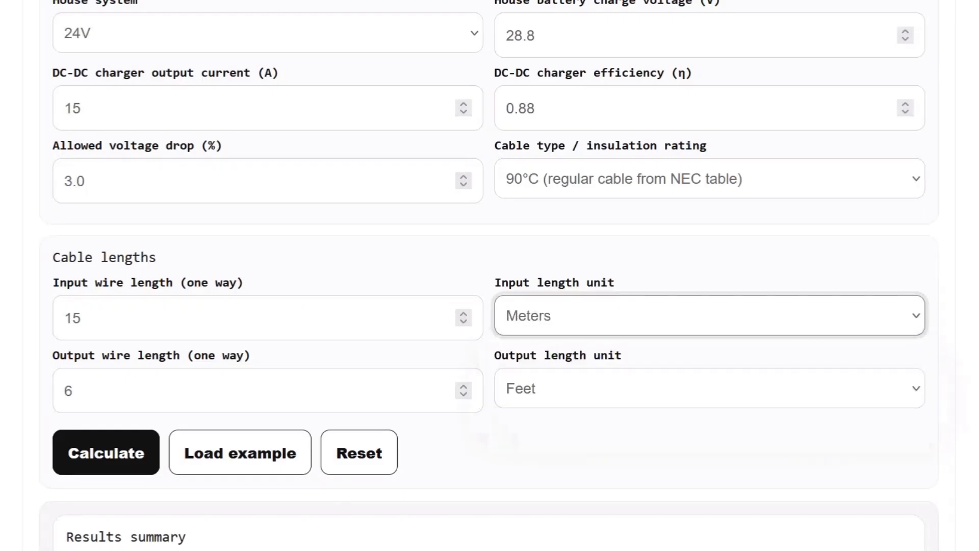
click(707, 387)
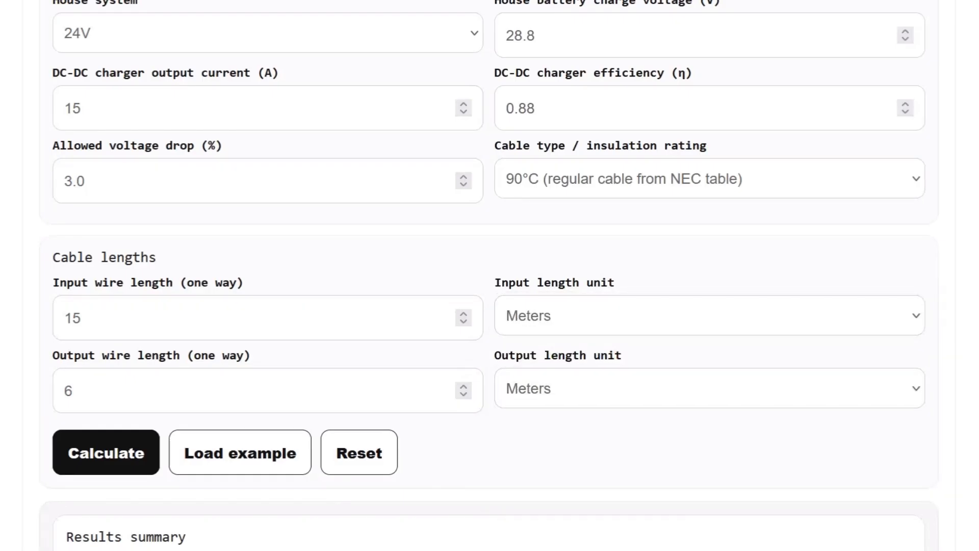
text(2)
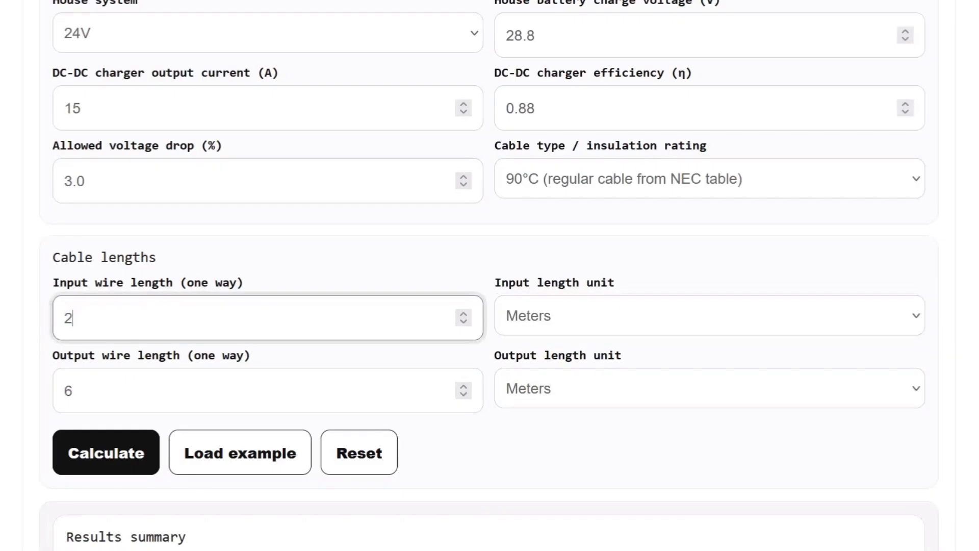
click(250, 390)
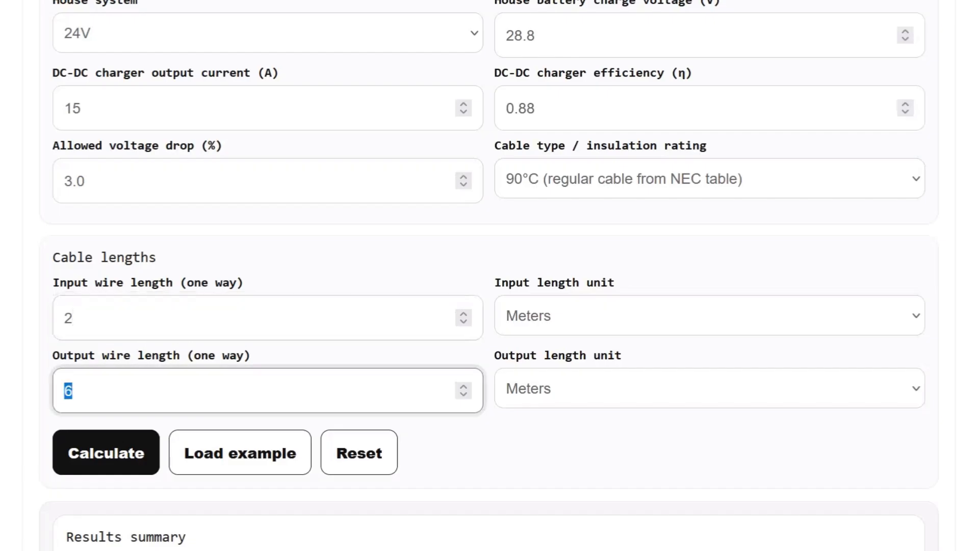
text(5)
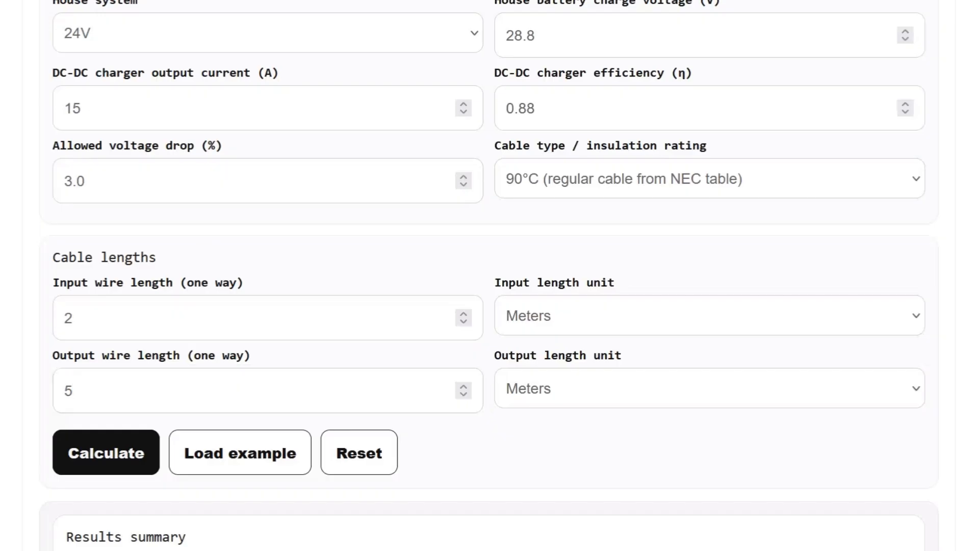
click(106, 452)
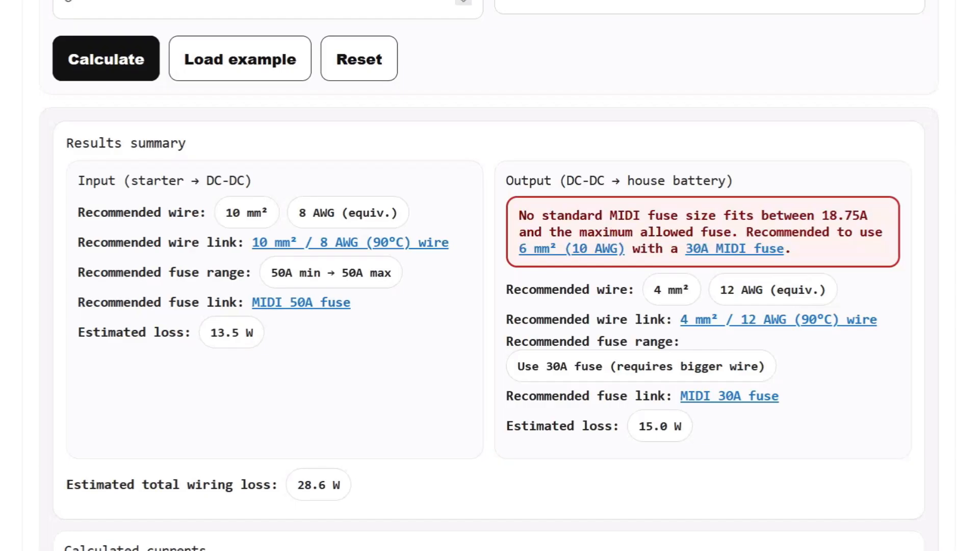
Step: Review the output sizing: 3.71 mm² rounded to 4 mm²/12 AWG with no fitting MIDI fuse
scroll(down, 3)
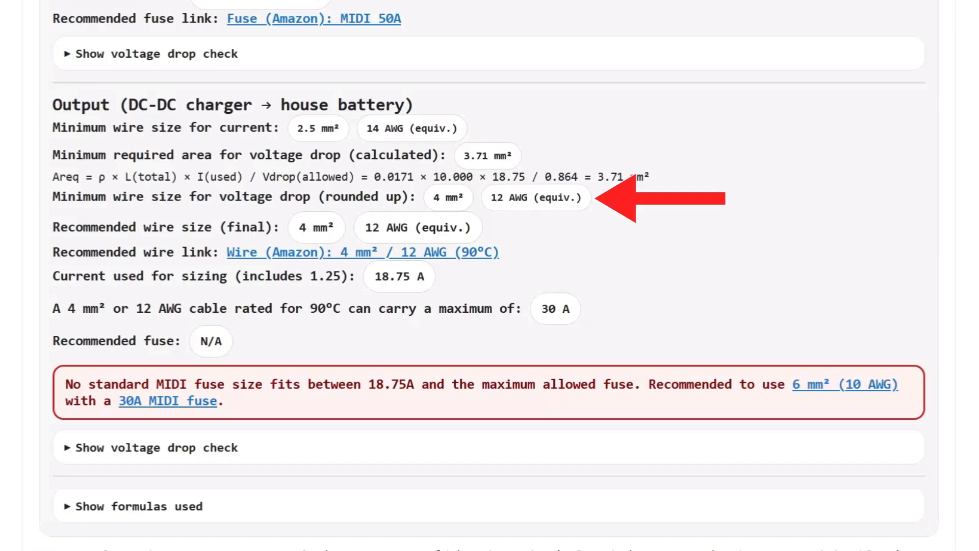
double_click(320, 226)
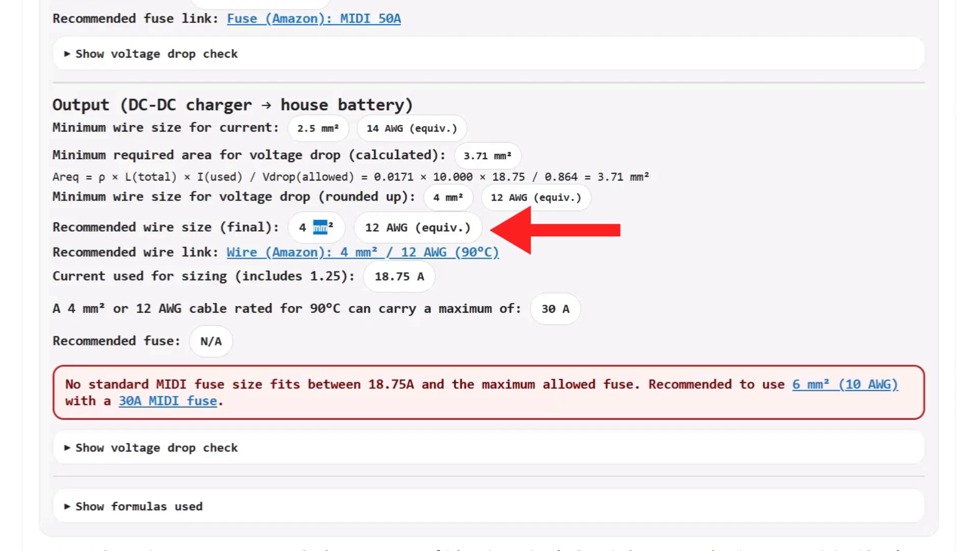